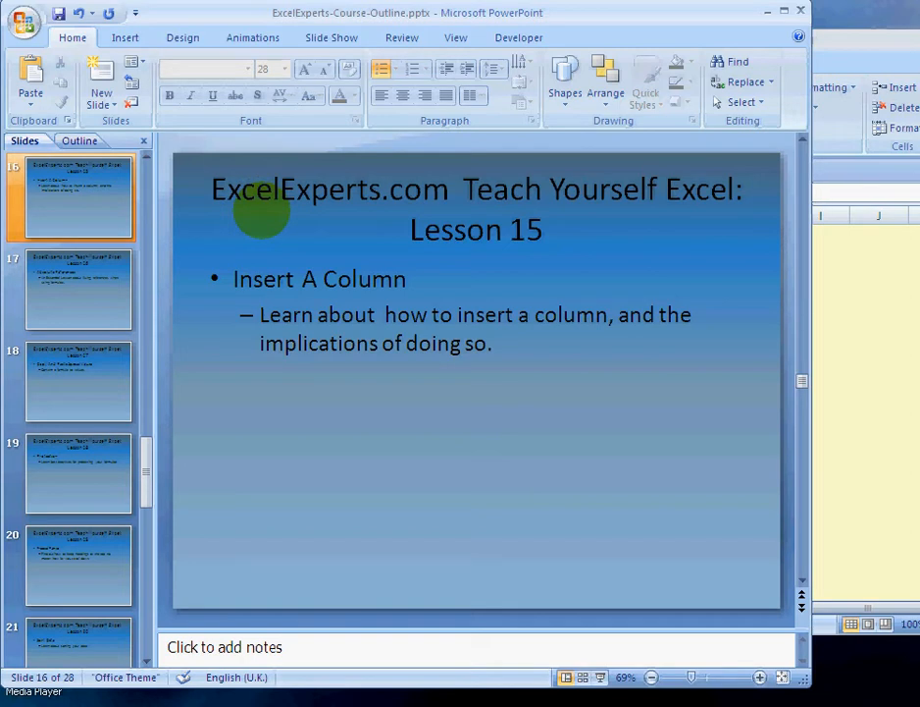
mouse_move(477, 233)
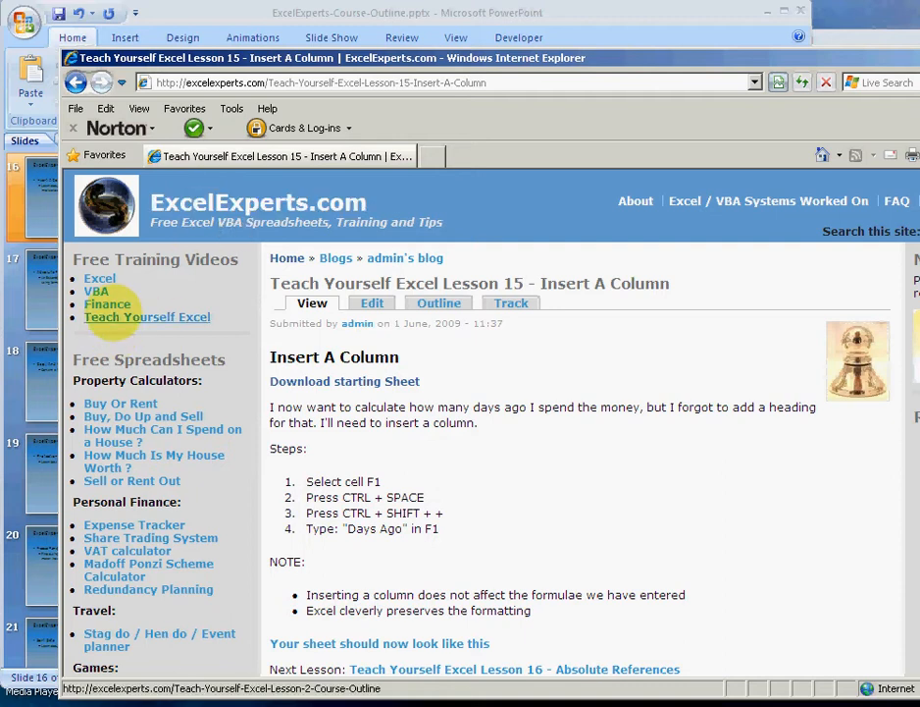
Open the starting workbook copy-a-formula.xls from the lesson page.
double_click(485, 282)
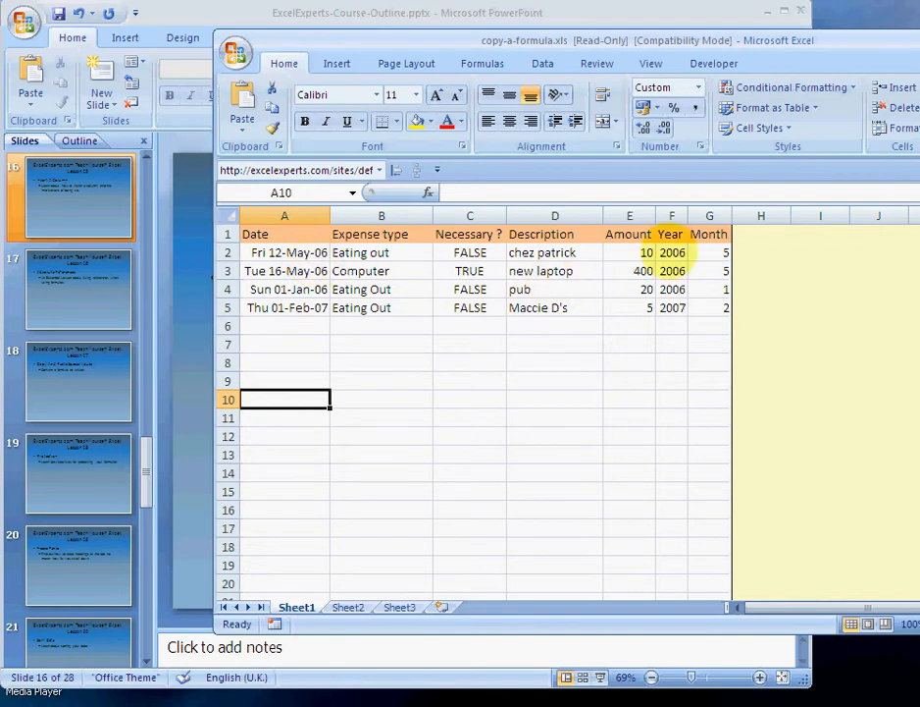
Insert a blank column F before Year, shifting Year and Month right.
left_click(671, 233)
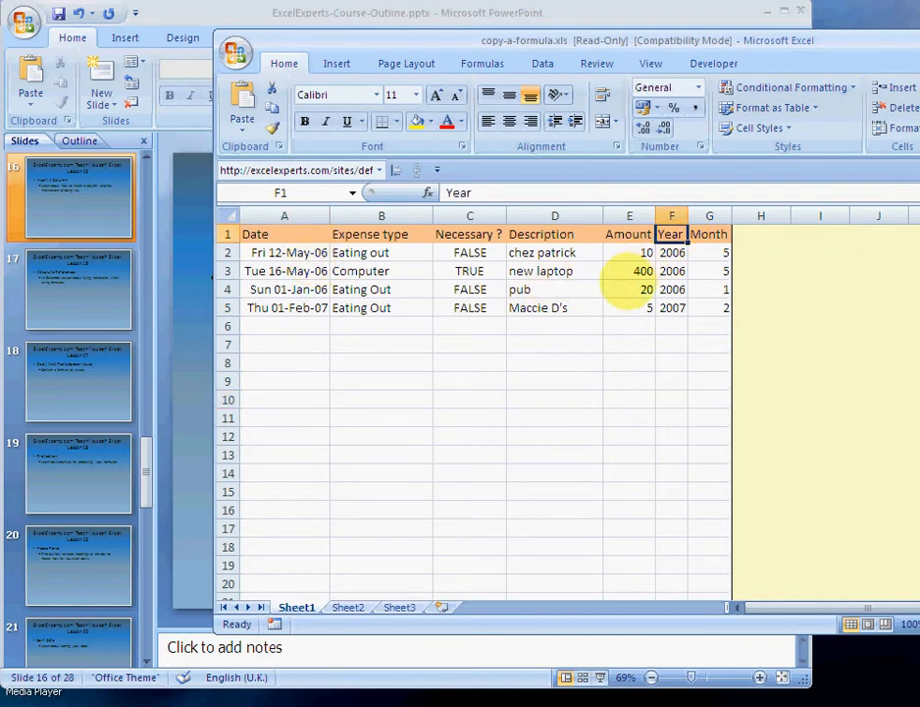
left_click(672, 215)
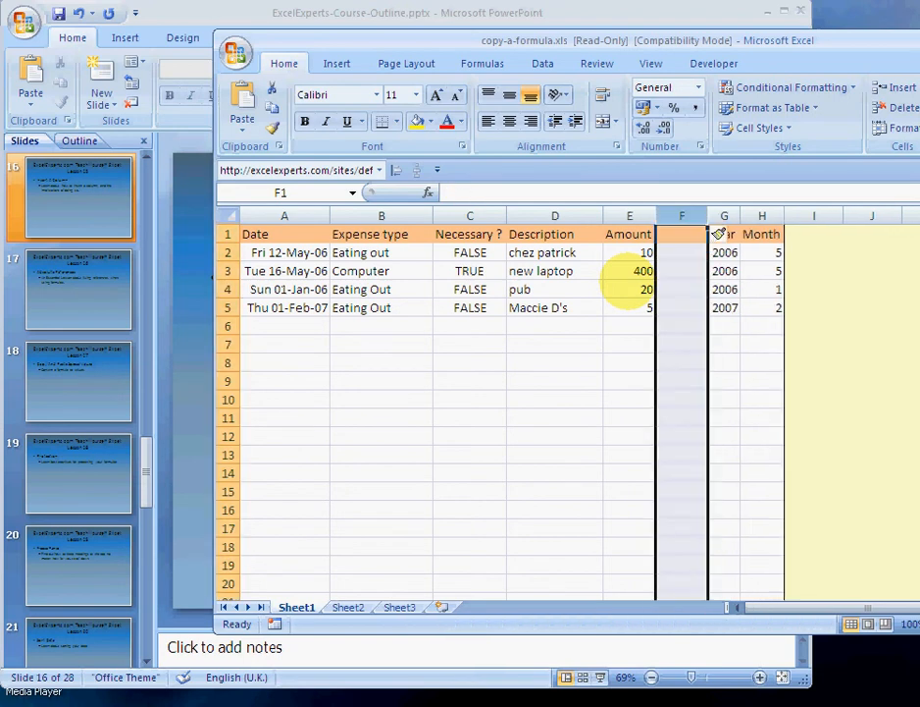
left_click(681, 288)
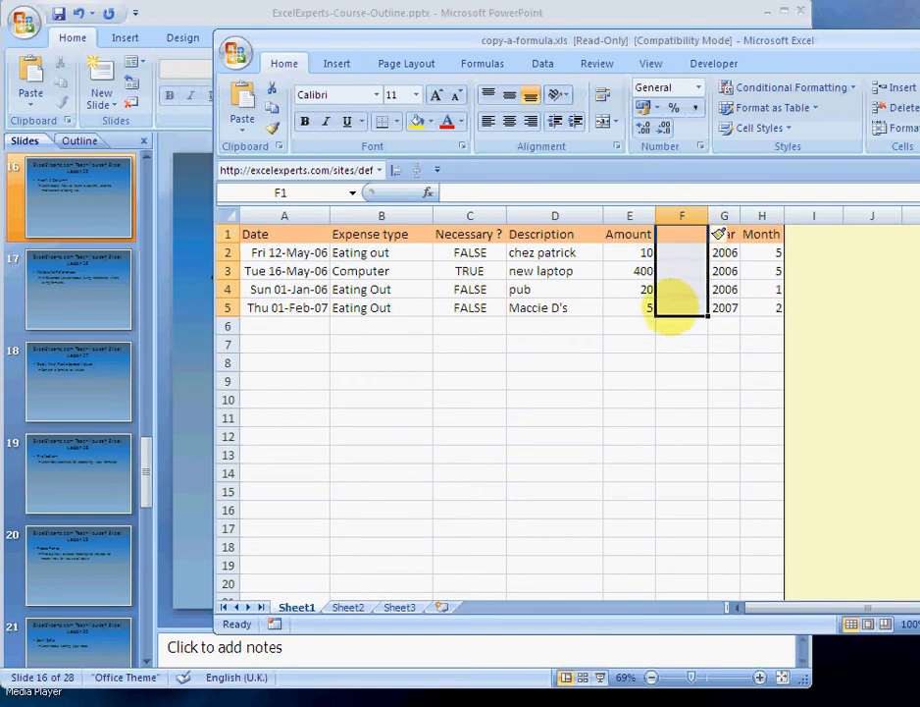
Type the heading 'Days' into cell F1 of the new column.
left_click(629, 252)
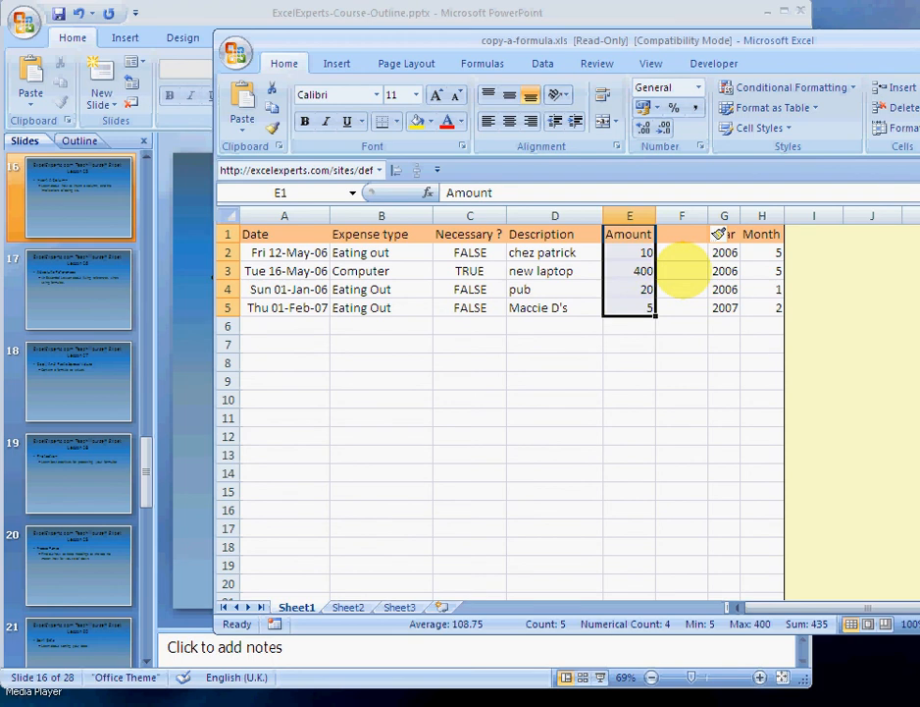
left_click(682, 233)
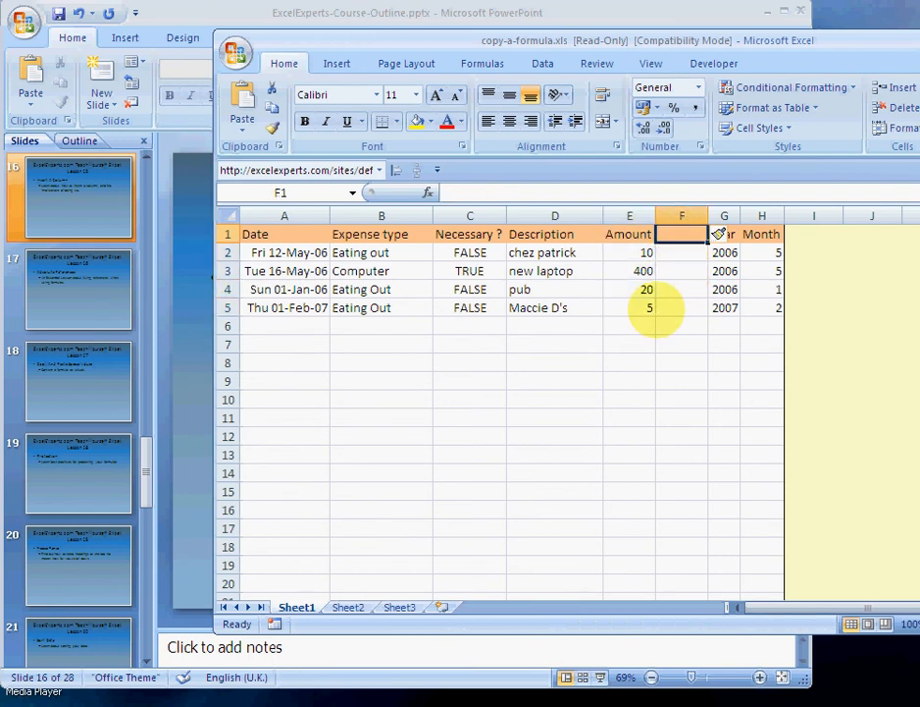
type("Days")
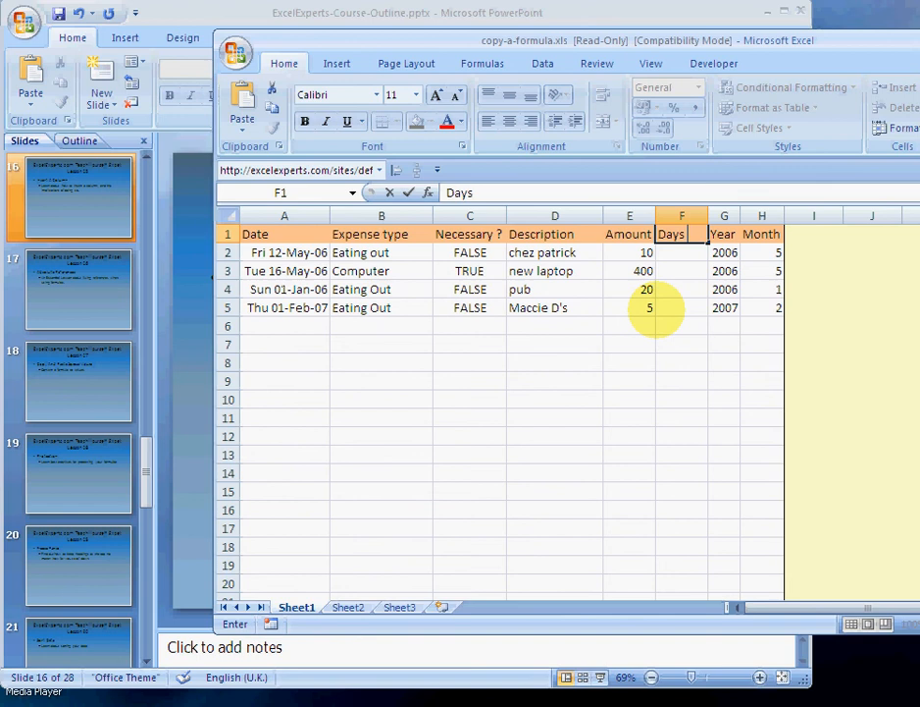